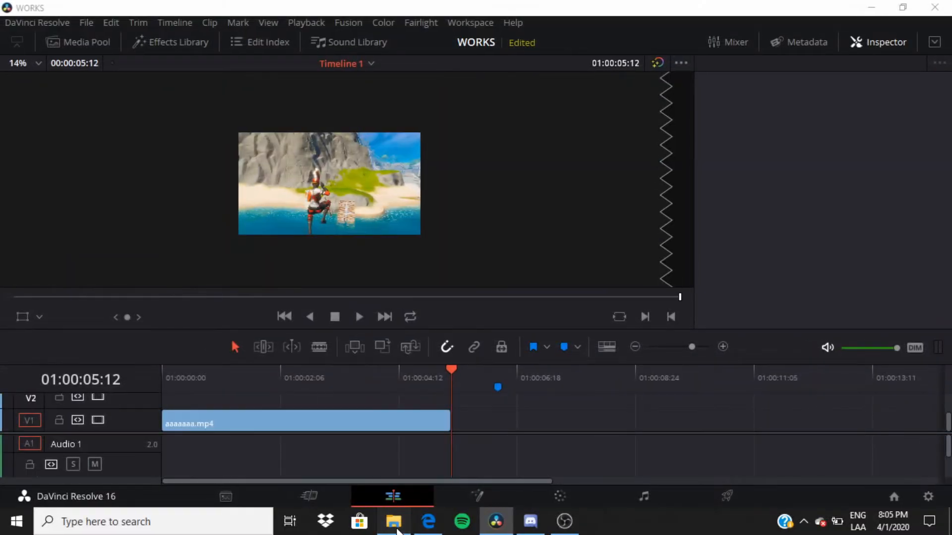
Drag dvaaaAc.mp4 from the Videos folder onto V1 right after aaaaaaa.mp4.
{"action": "left_click", "coordinate": [392, 521]}
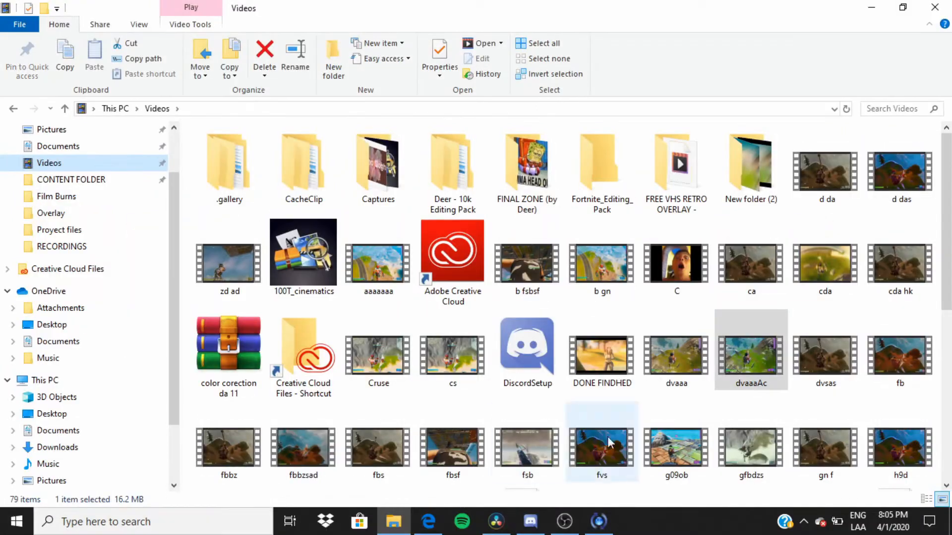
{"action": "left_click", "coordinate": [496, 521]}
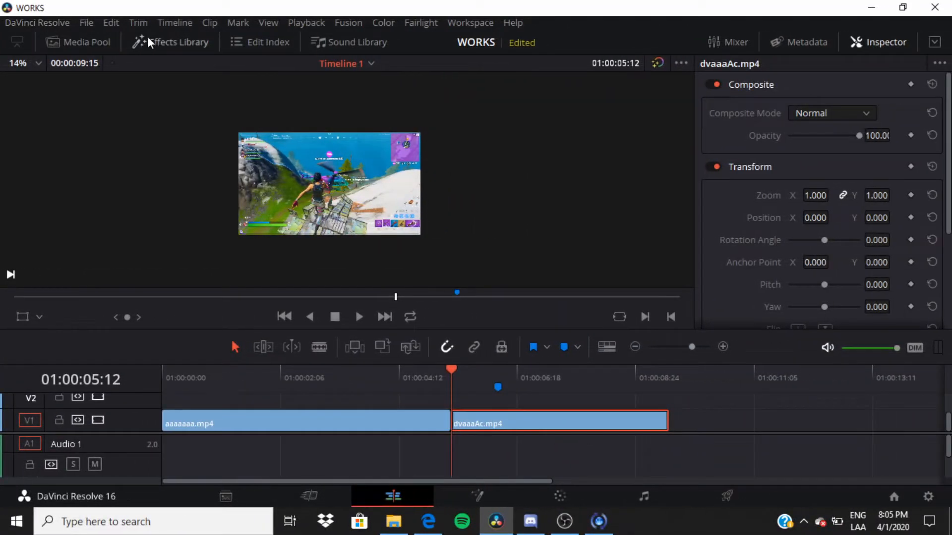
Bring up the Effects Library to place an Adjustment Clip on V2 over the cut.
{"action": "left_click", "coordinate": [171, 41]}
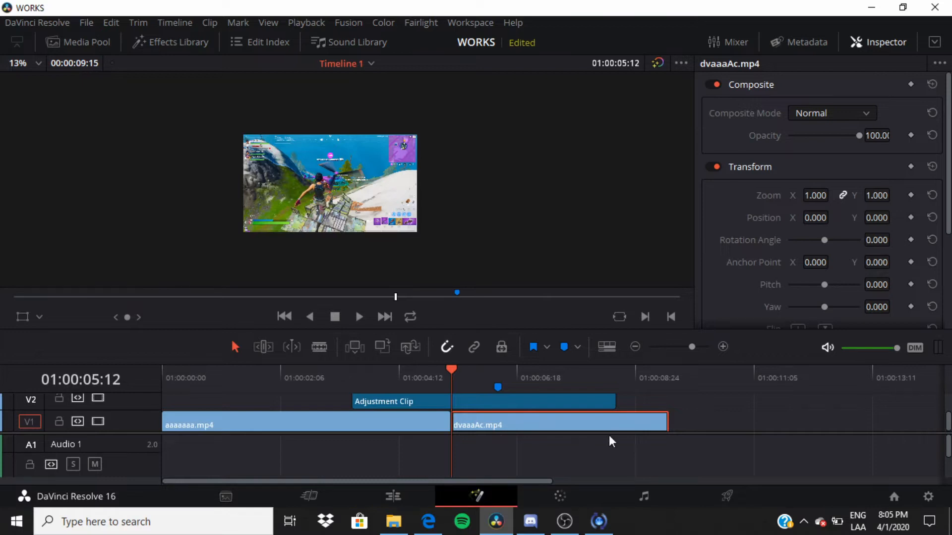
{"action": "mouse_move", "coordinate": [476, 515]}
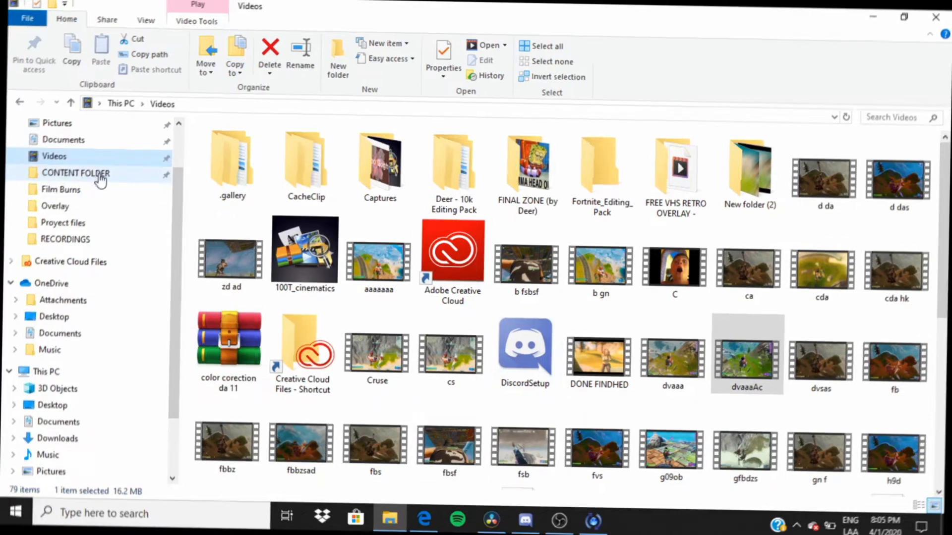
Navigate into CONTENT FOLDER › My › Transitions, backing out once and re-entering.
{"action": "double_click", "coordinate": [76, 172]}
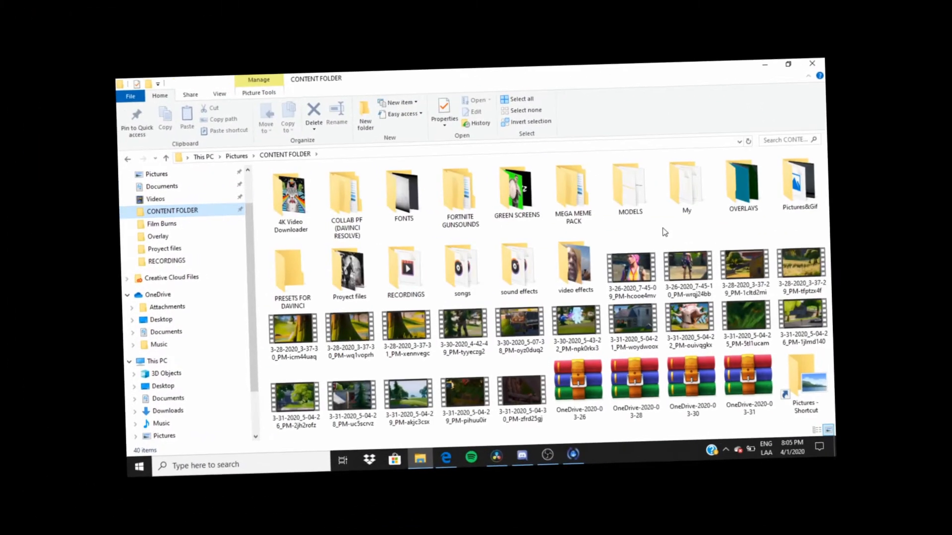
{"action": "double_click", "coordinate": [686, 183]}
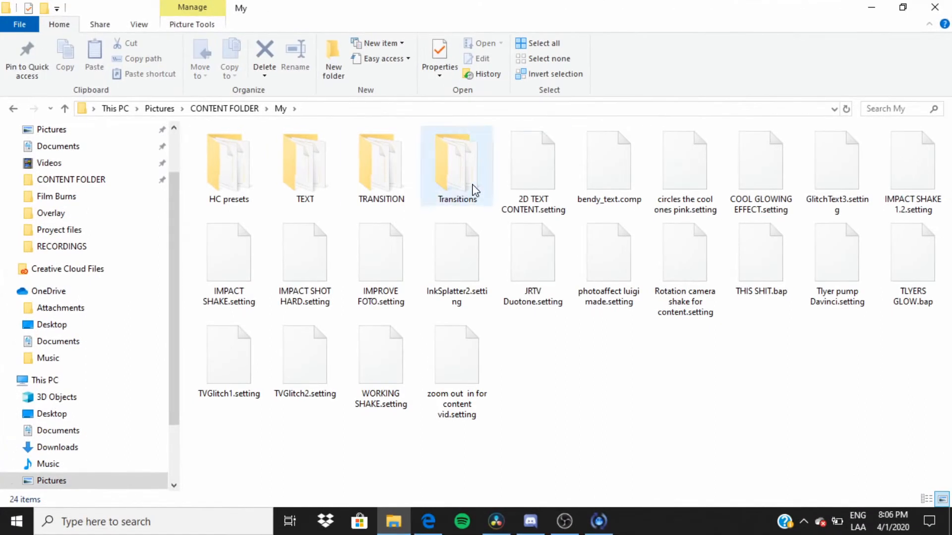
{"action": "double_click", "coordinate": [456, 159]}
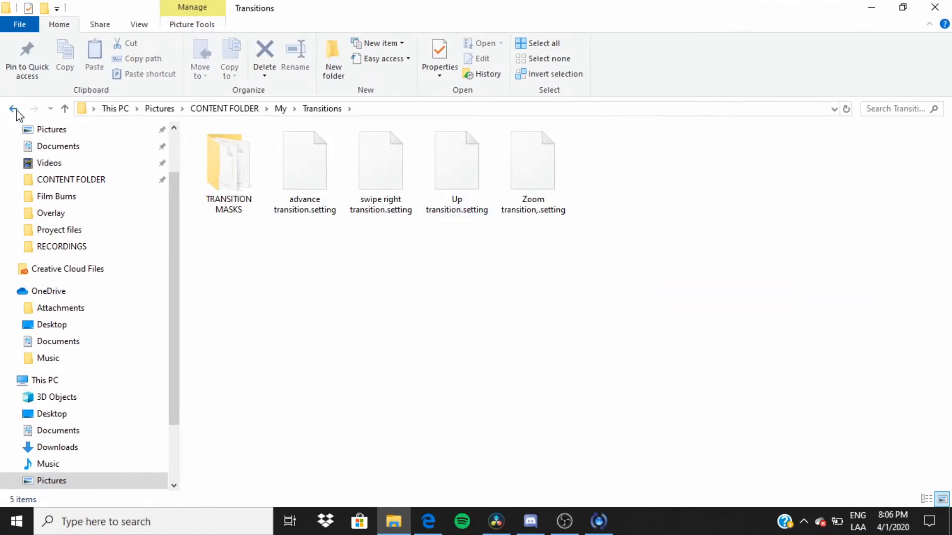
{"action": "left_click", "coordinate": [12, 109]}
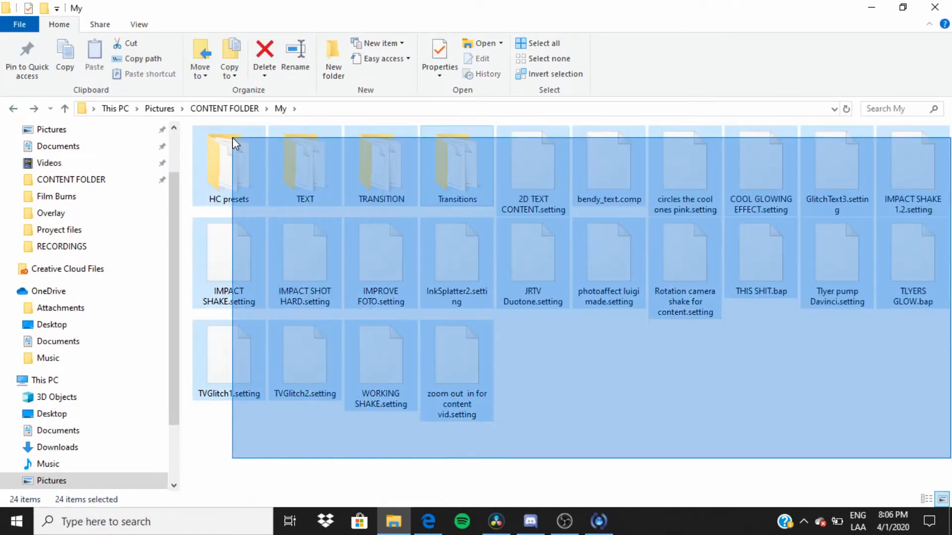
{"action": "double_click", "coordinate": [456, 163]}
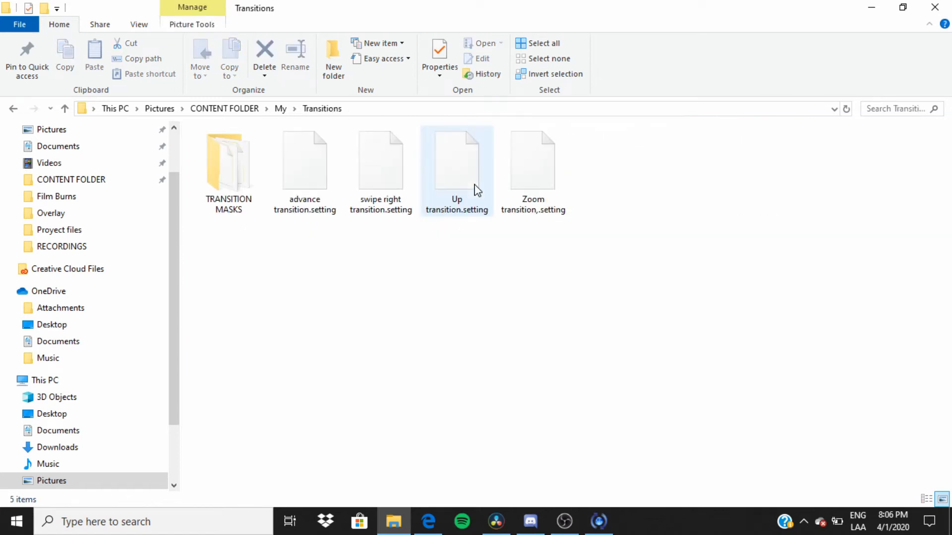
Browse the TRANSITION MASKS subfolder, return to Transitions and pick the swipe-right preset.
{"action": "left_click", "coordinate": [229, 158]}
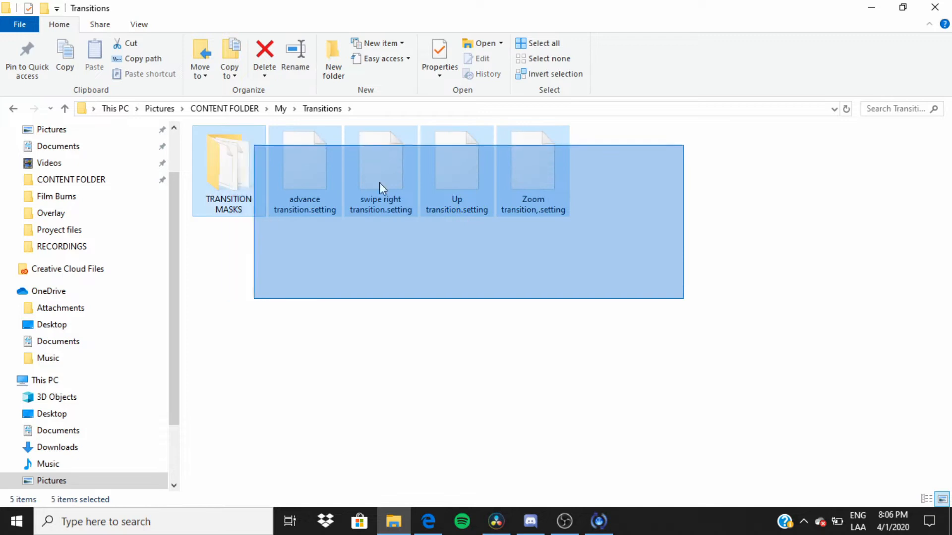
{"action": "double_click", "coordinate": [228, 164]}
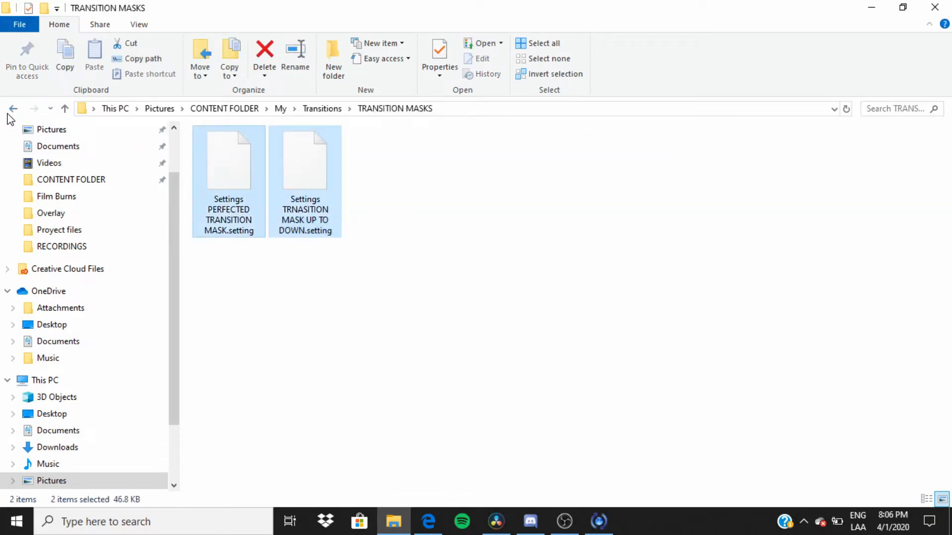
{"action": "left_click", "coordinate": [13, 109]}
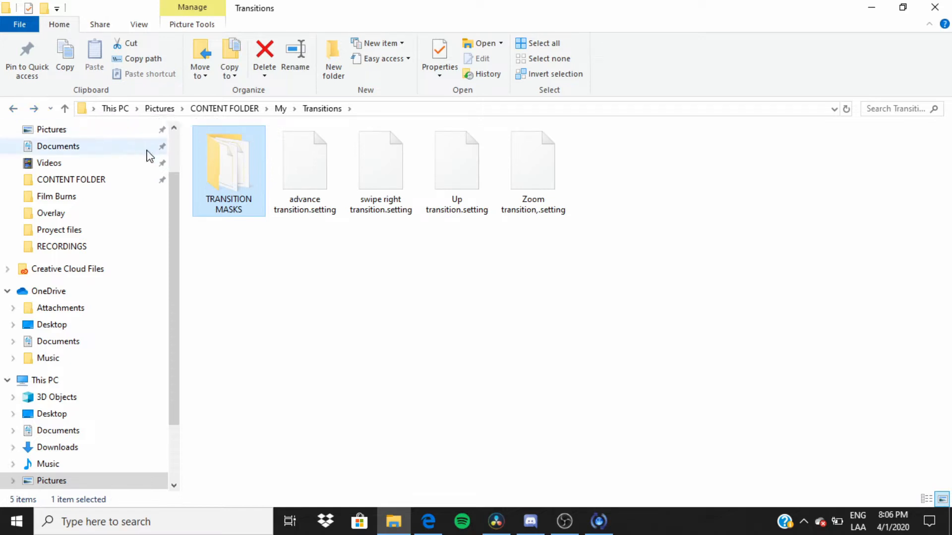
{"action": "mouse_move", "coordinate": [326, 172]}
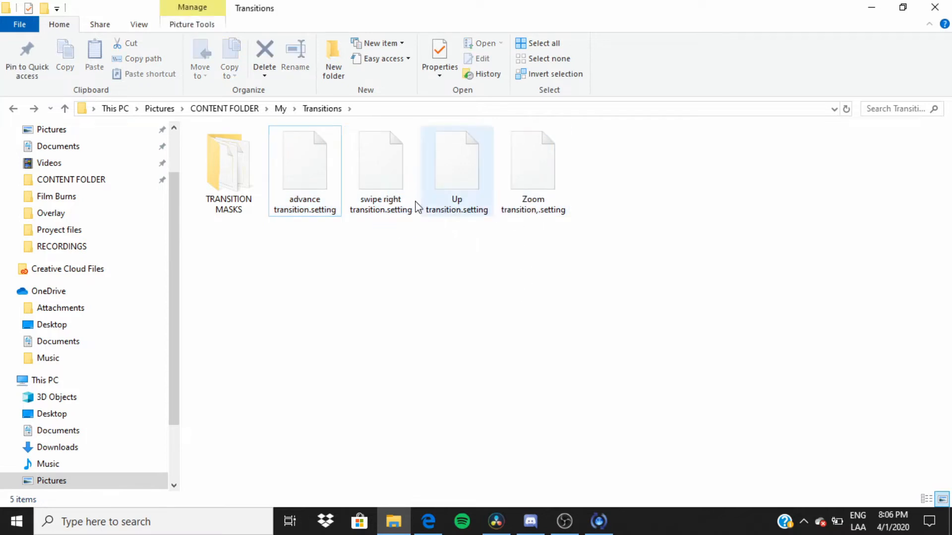
{"action": "left_click", "coordinate": [381, 164]}
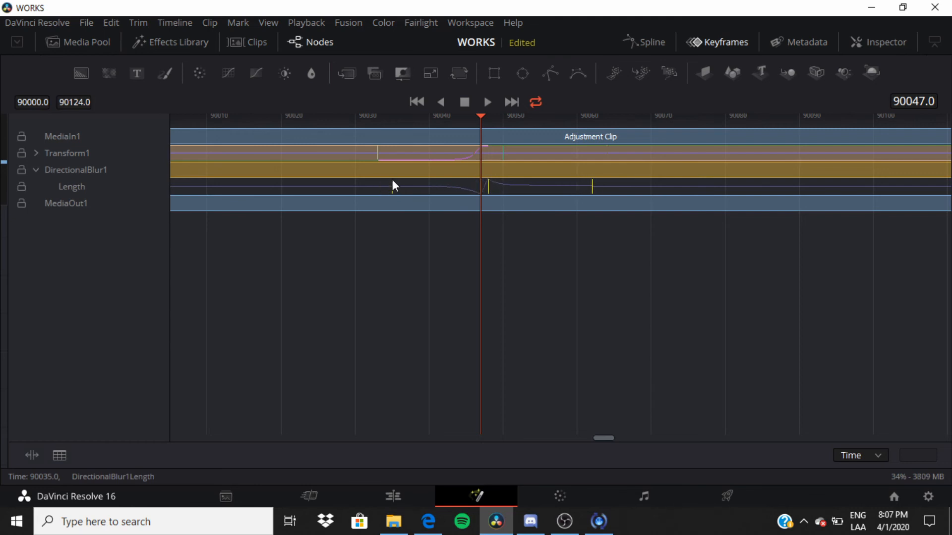
Check the swipe preview in the viewer and switch back to the Edit page timeline.
{"action": "left_click", "coordinate": [36, 153]}
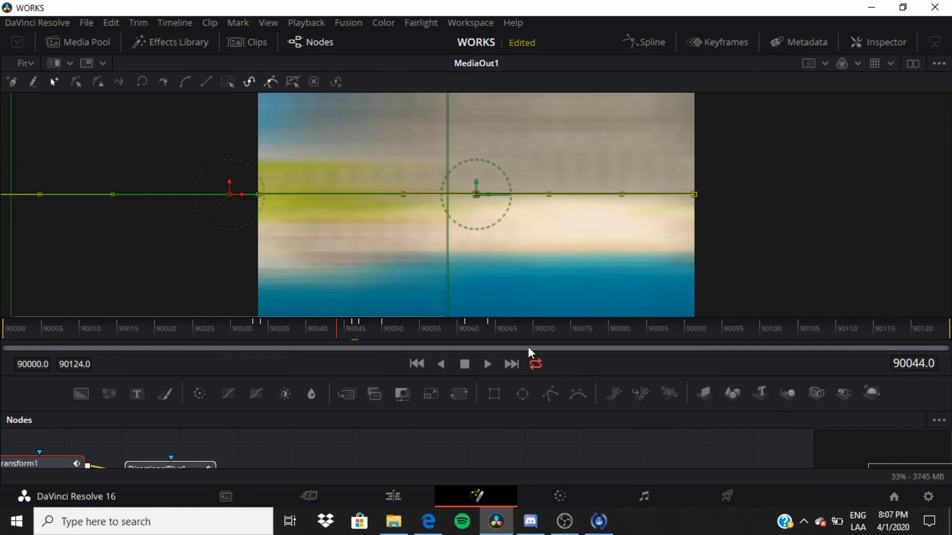
{"action": "left_click", "coordinate": [392, 496]}
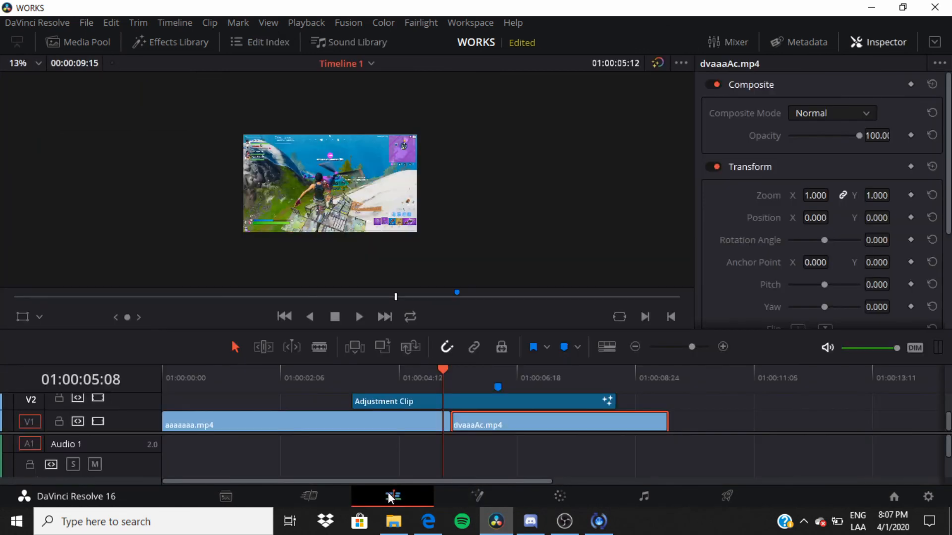